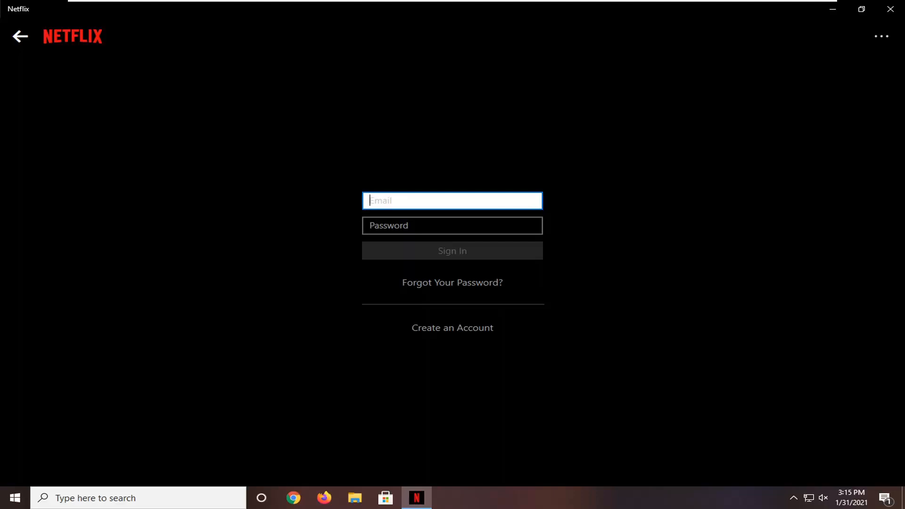
pyautogui.moveTo(840, 202)
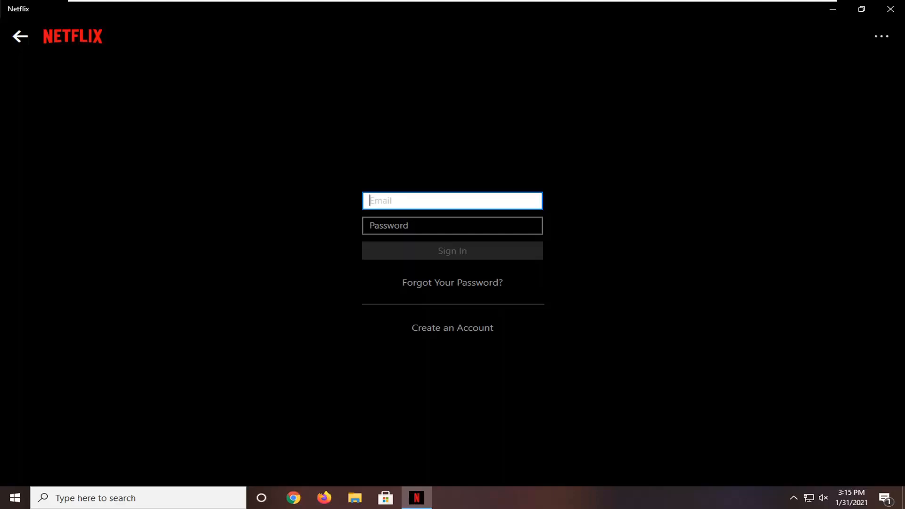
pyautogui.moveTo(515, 214)
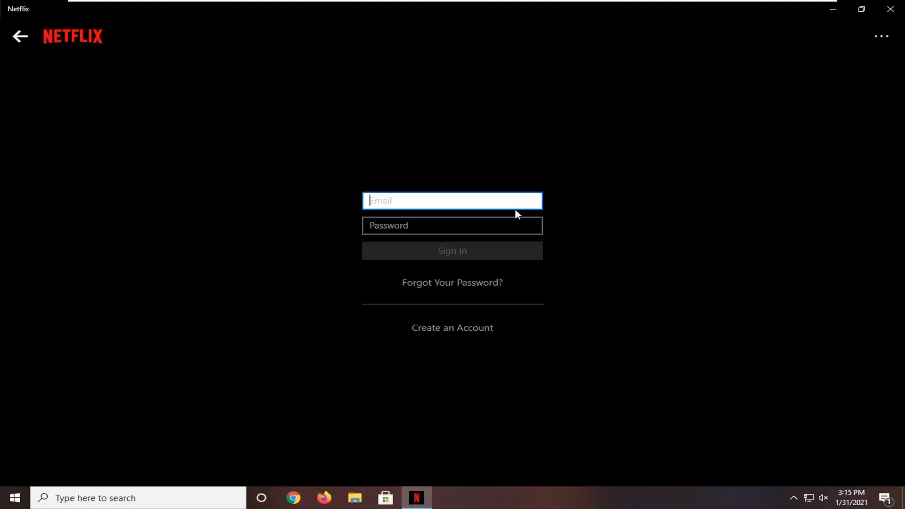
pyautogui.moveTo(828, 50)
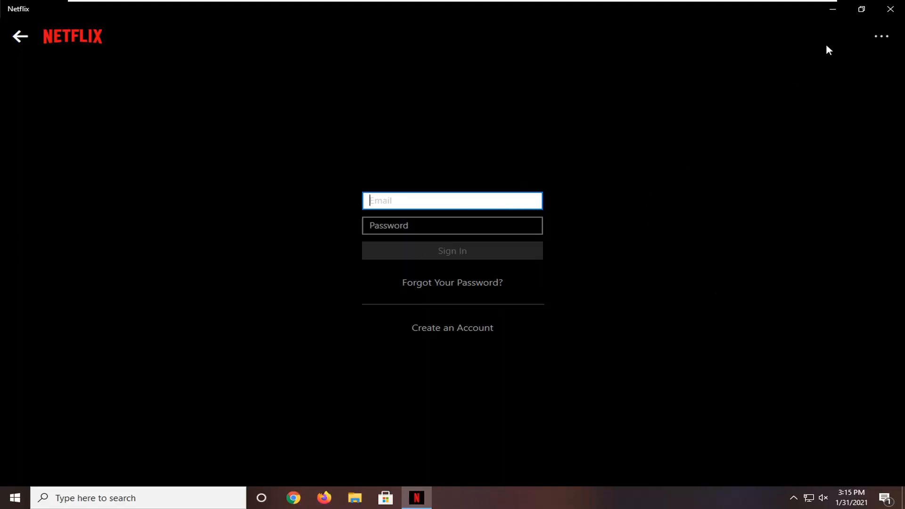
pyautogui.moveTo(881, 39)
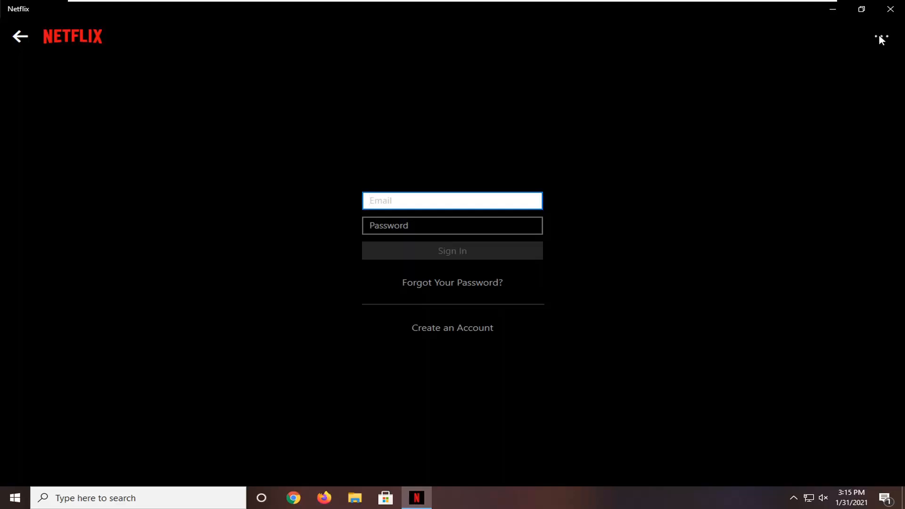
pyautogui.click(879, 39)
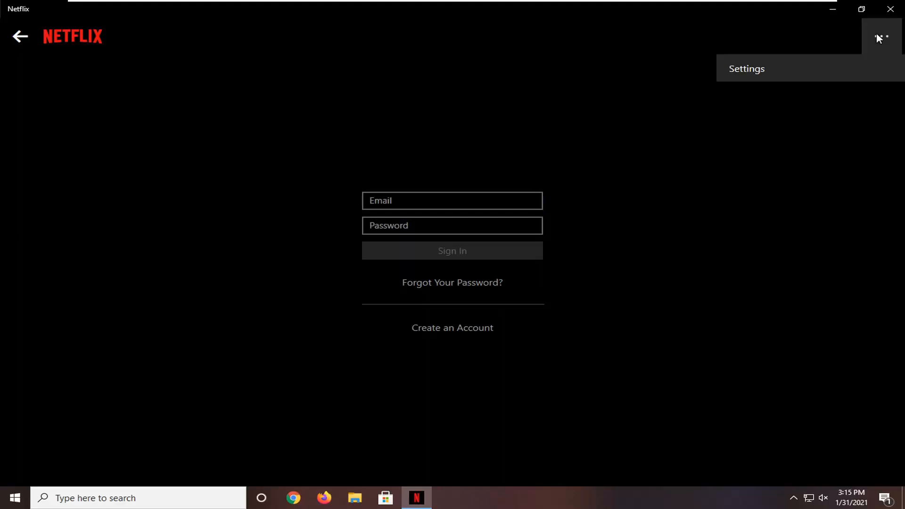
pyautogui.moveTo(787, 84)
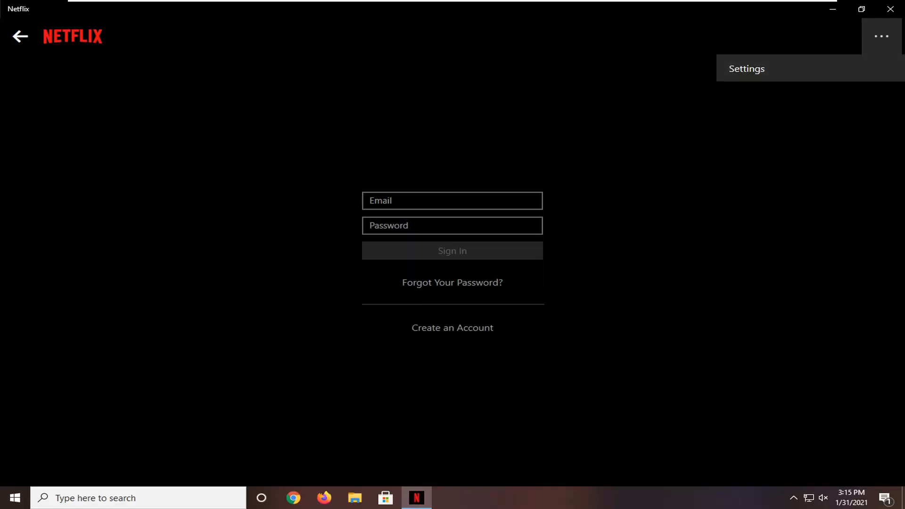
pyautogui.moveTo(789, 92)
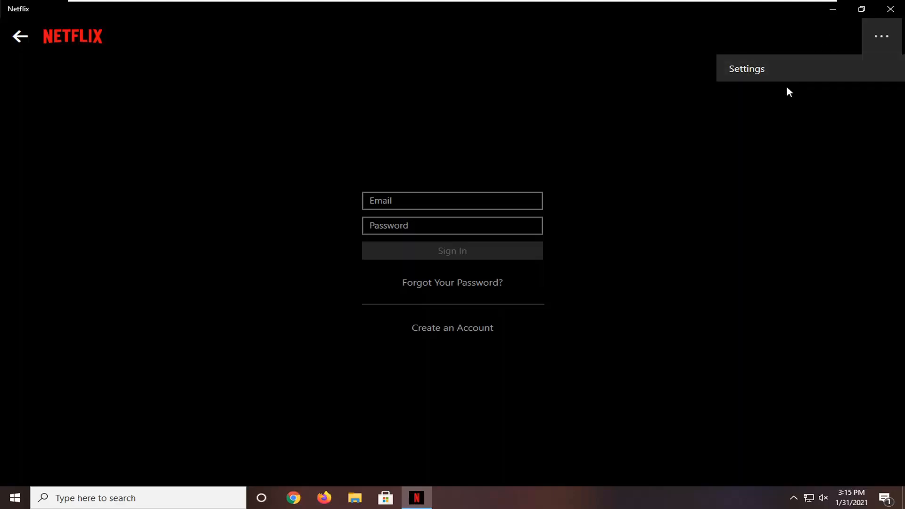
pyautogui.moveTo(781, 67)
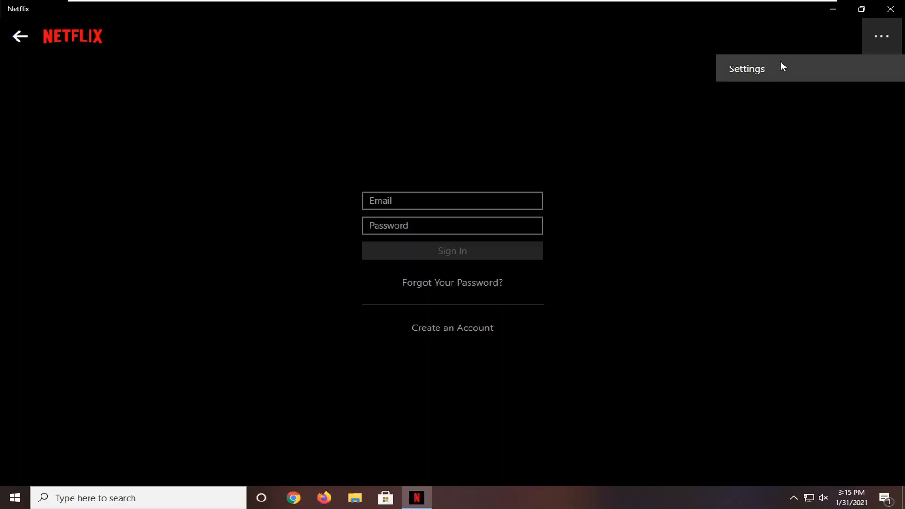
pyautogui.moveTo(794, 72)
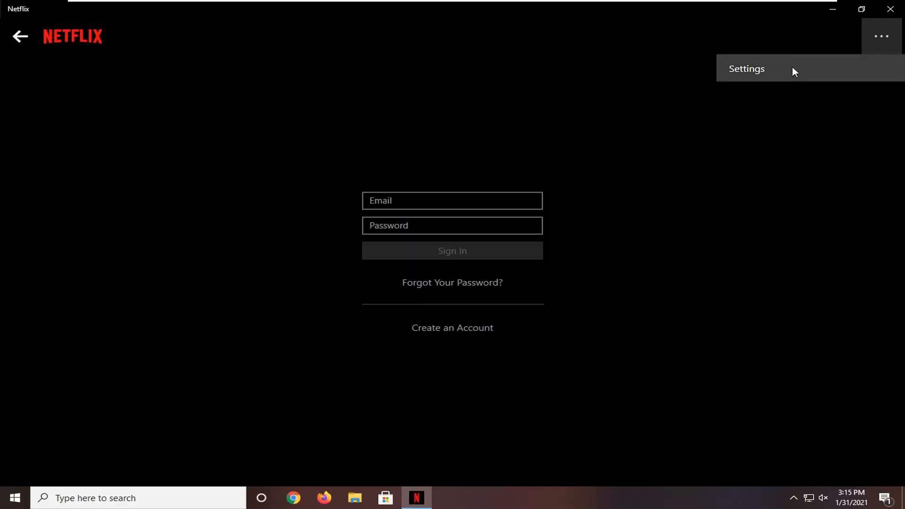
pyautogui.click(745, 69)
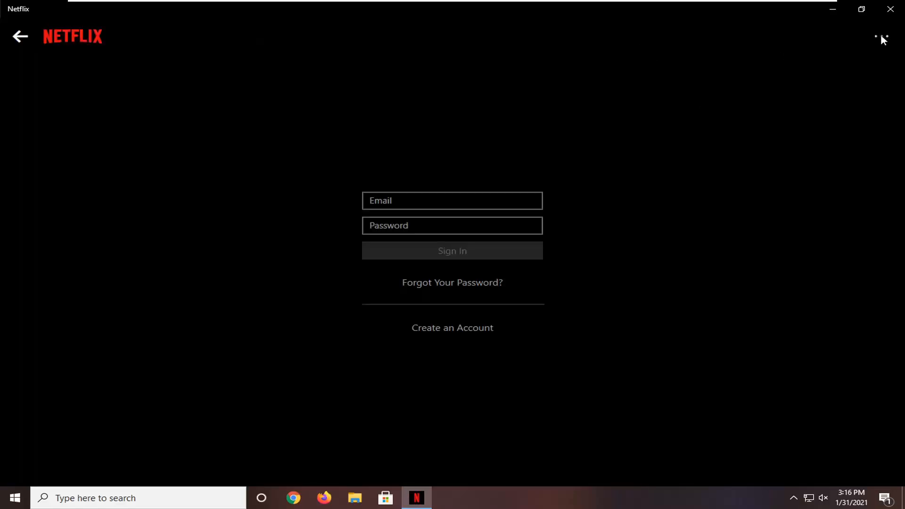
pyautogui.click(881, 37)
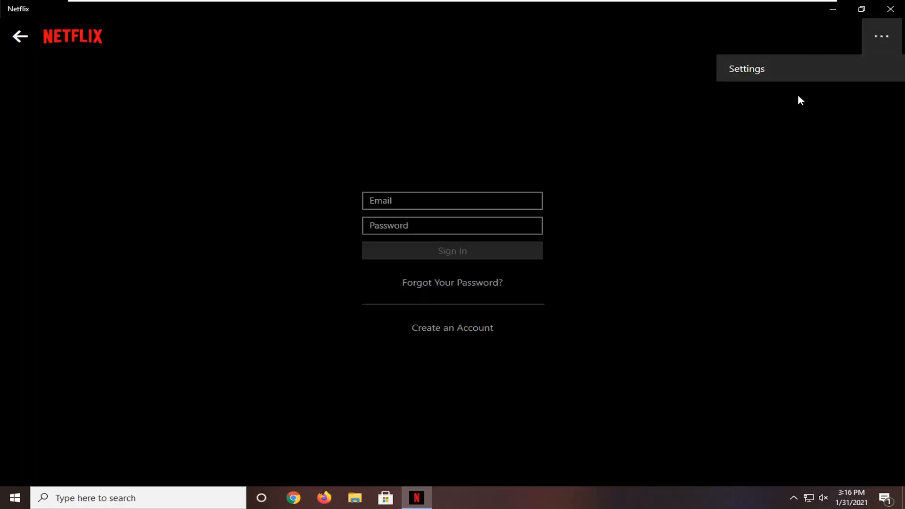
pyautogui.moveTo(646, 257)
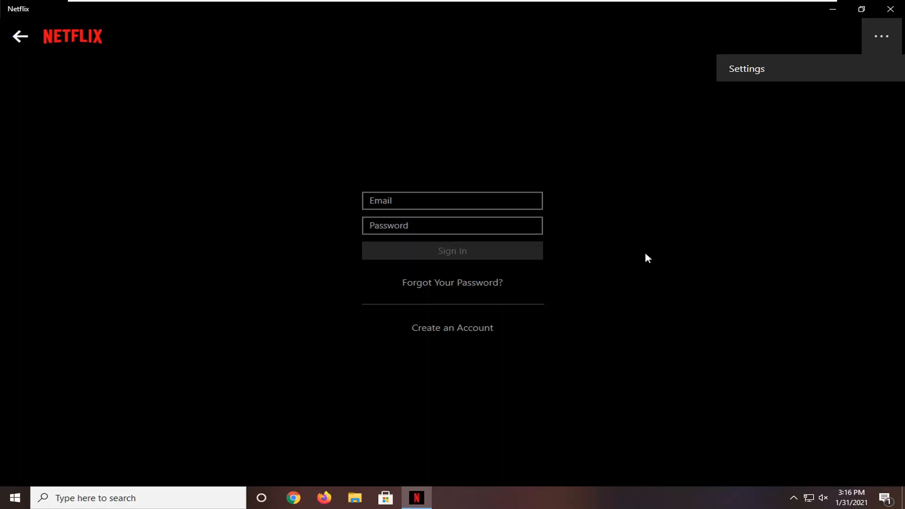
pyautogui.moveTo(396, 282)
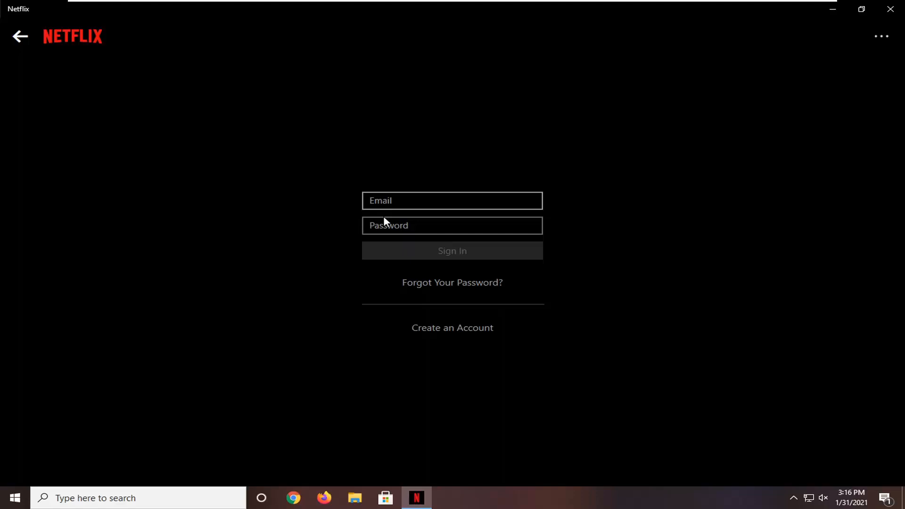
pyautogui.click(451, 225)
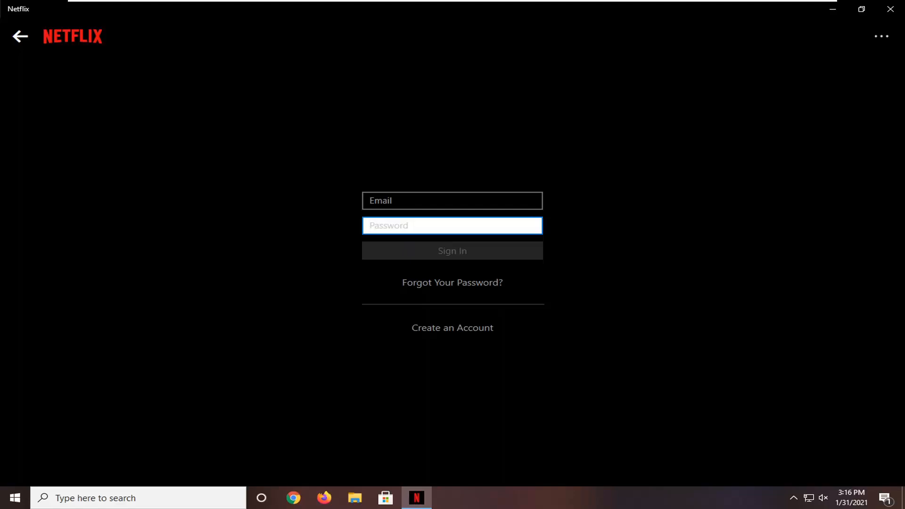